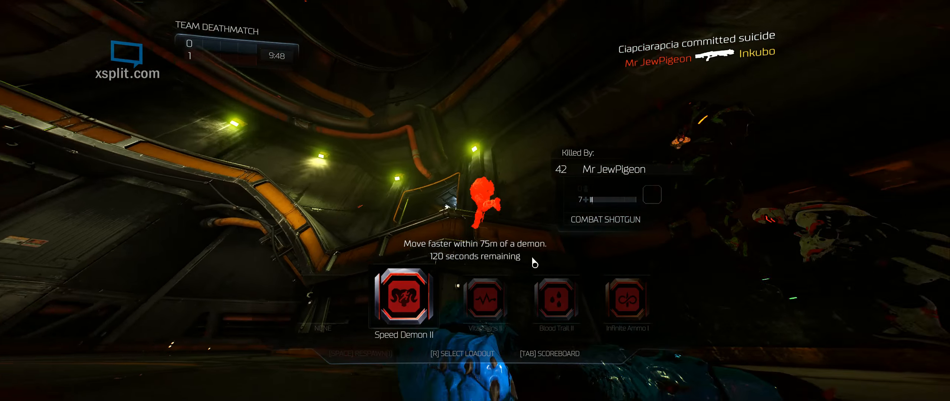
key(space)
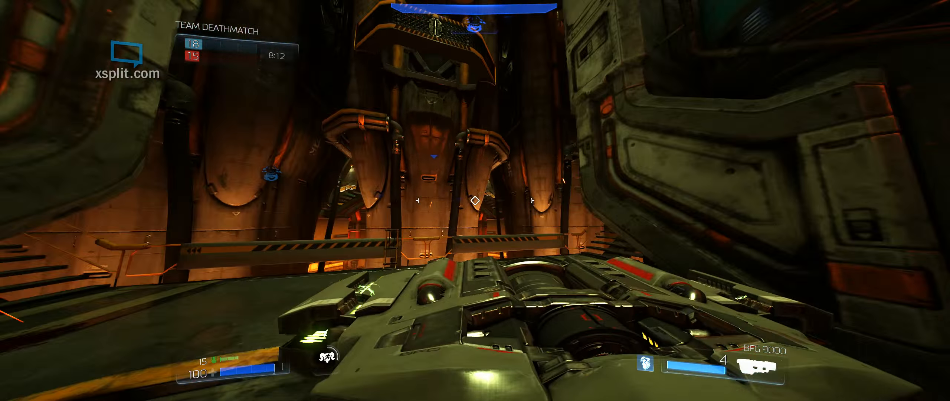
click(475, 200)
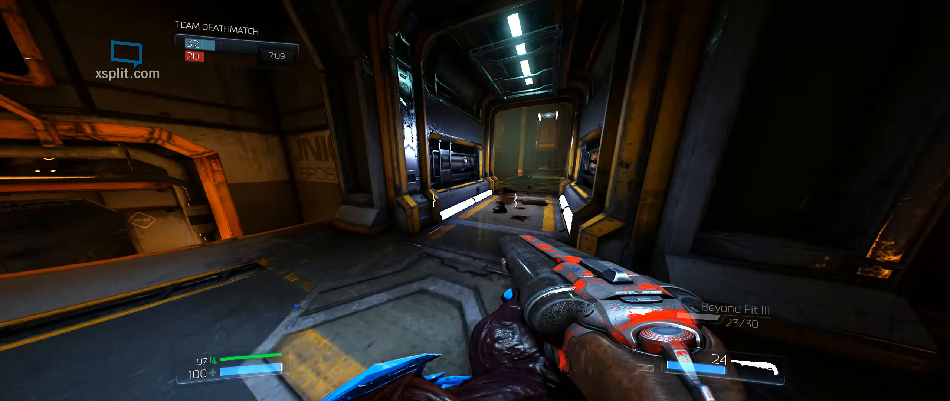
mouse_move(475, 201)
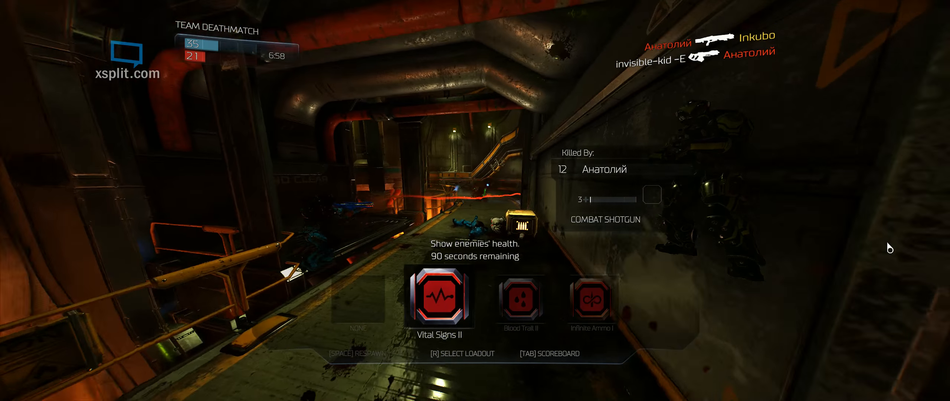
key(space)
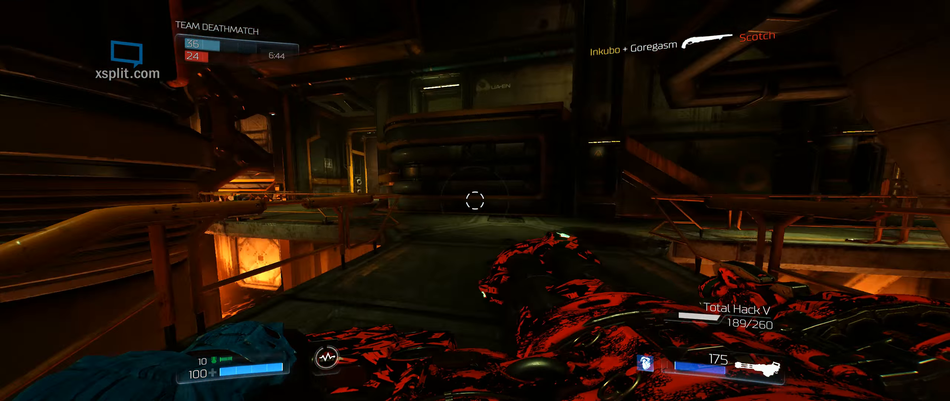
mouse_move(475, 200)
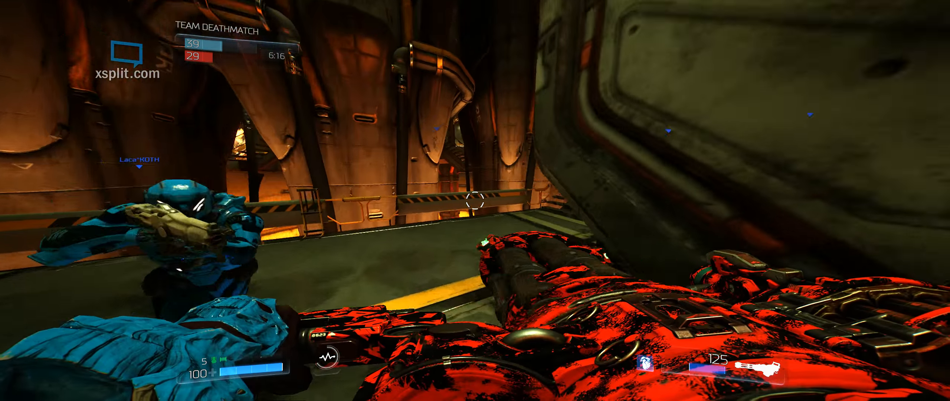
mouse_move(476, 200)
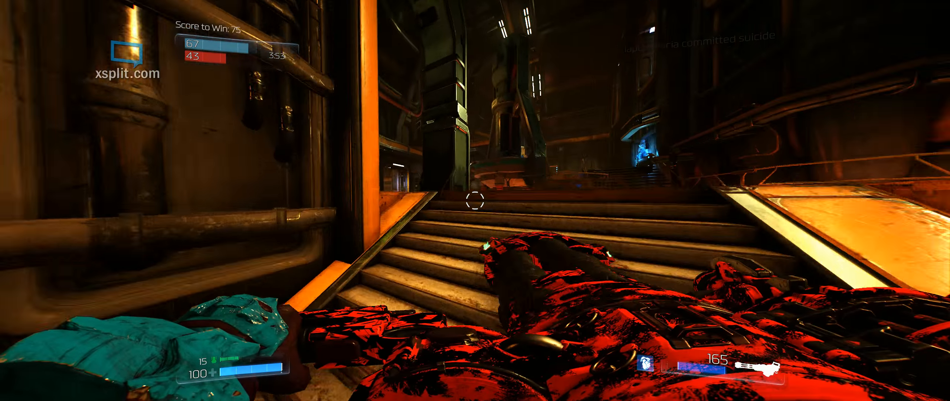
mouse_move(475, 200)
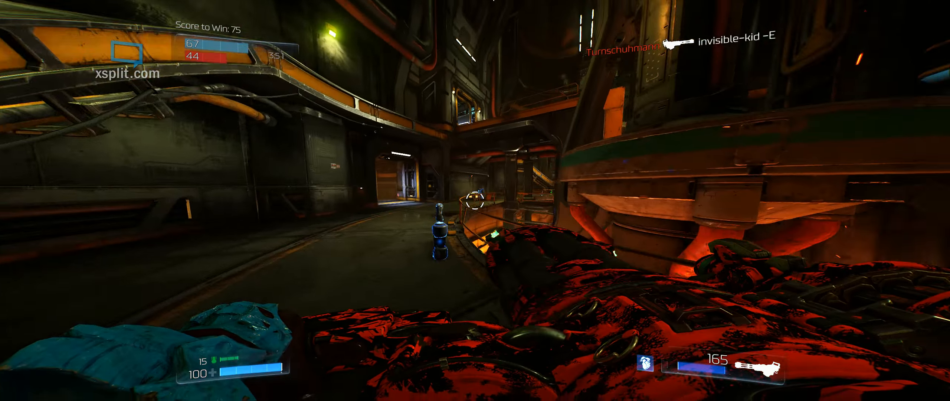